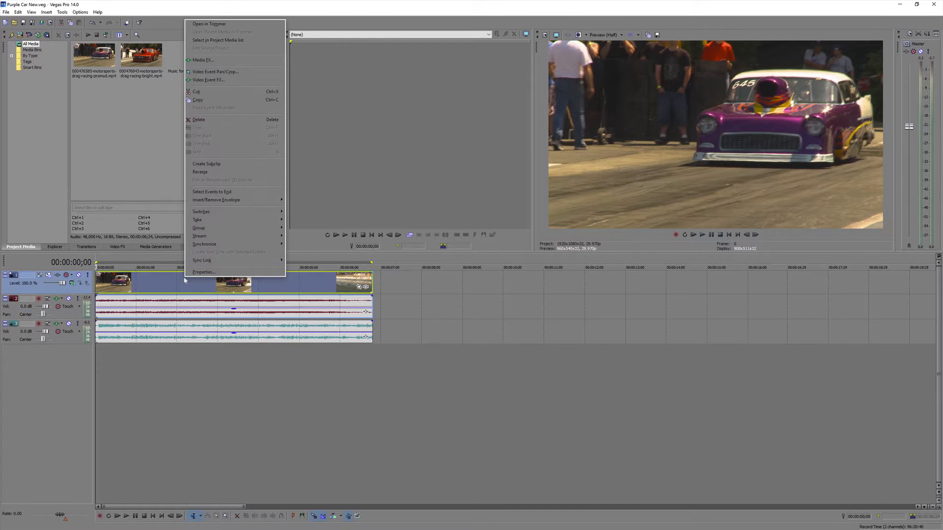
# - Apply BCC Fast Film Glow to the purple car clip and preview Highlight Mat, Color Push Red Glow and other presets
pyautogui.click(208, 79)
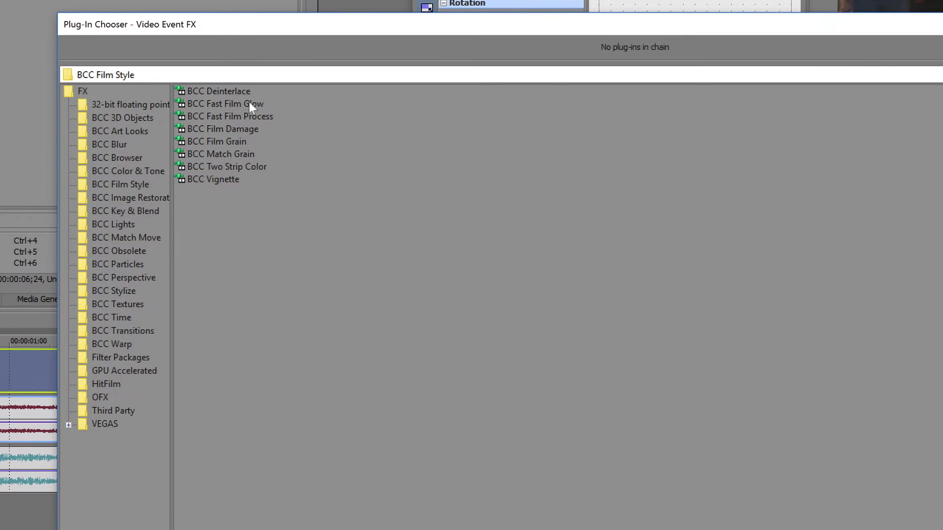
pyautogui.doubleClick(224, 104)
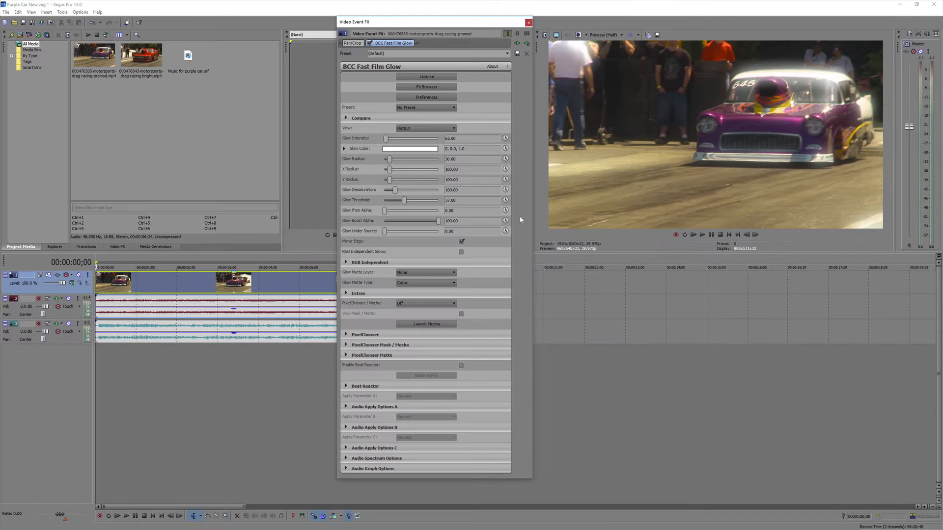
pyautogui.click(426, 87)
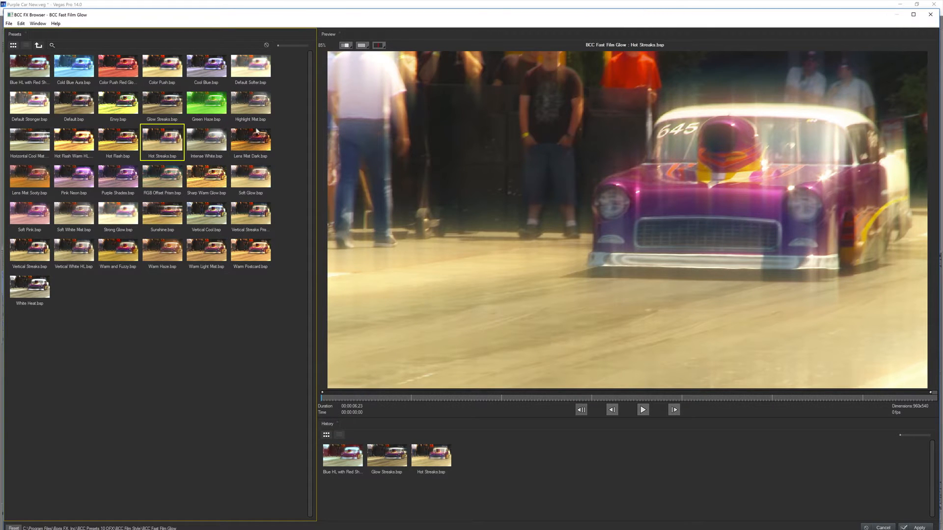
pyautogui.click(250, 103)
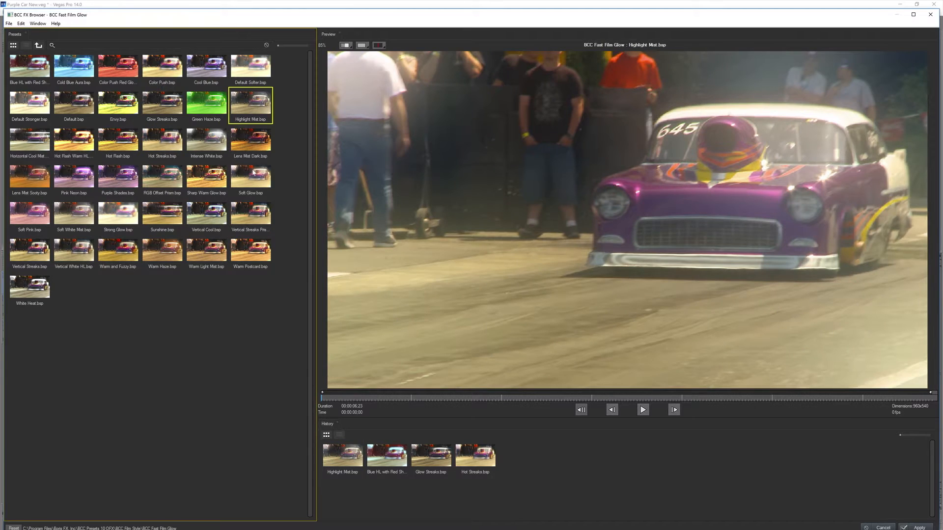
pyautogui.click(117, 66)
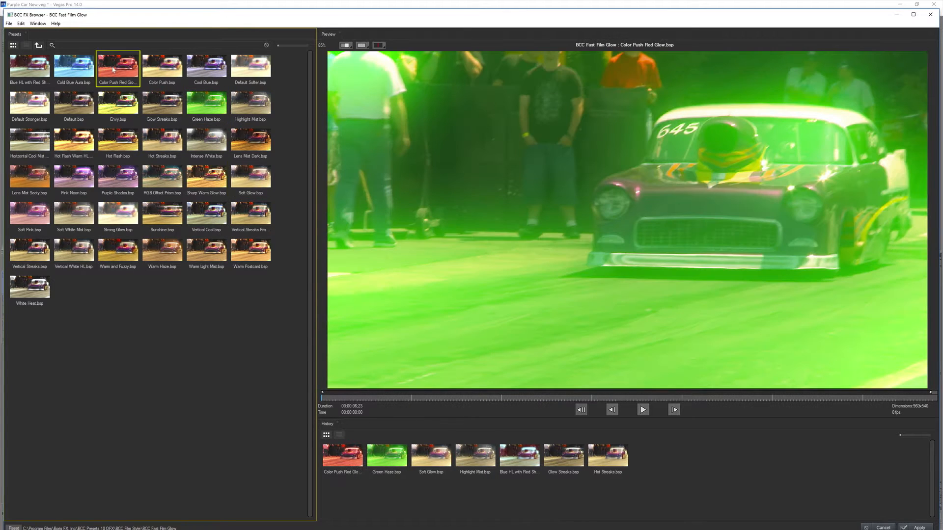
pyautogui.click(161, 103)
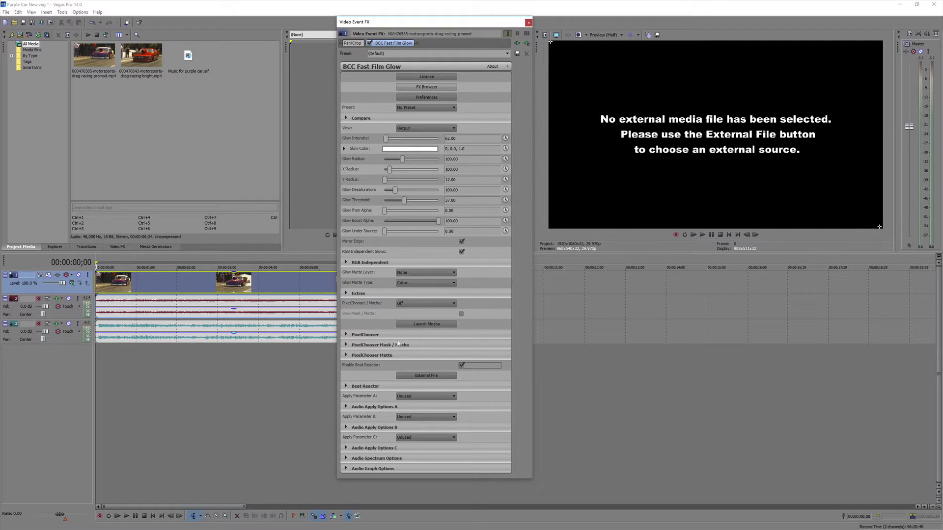
# - Choose an external audio file as the glow's beat reactor source
pyautogui.click(426, 375)
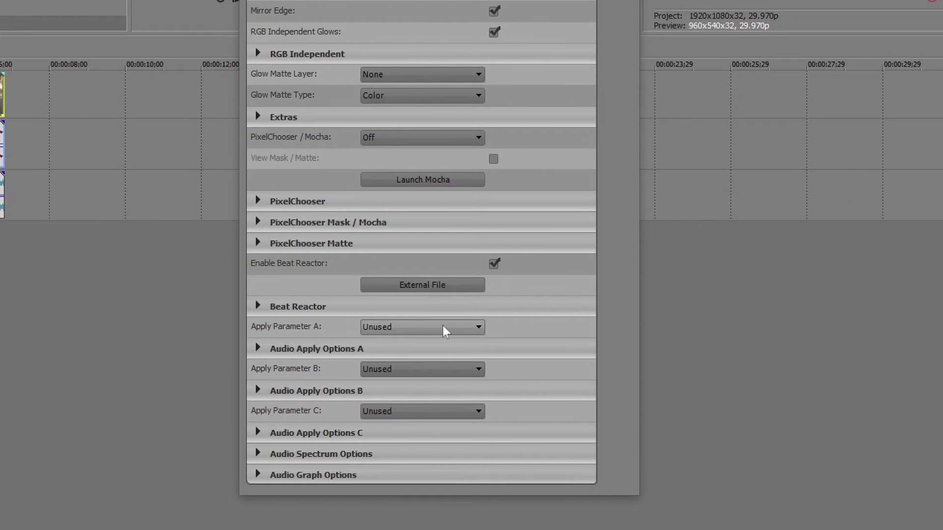
# - Set beat reactor Apply Parameter A to Glow Intensity
pyautogui.click(423, 327)
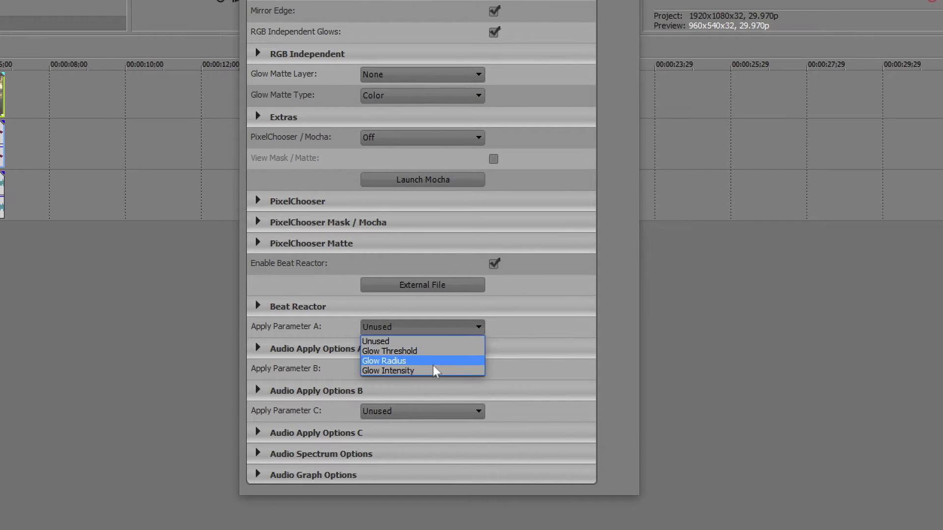
pyautogui.click(388, 371)
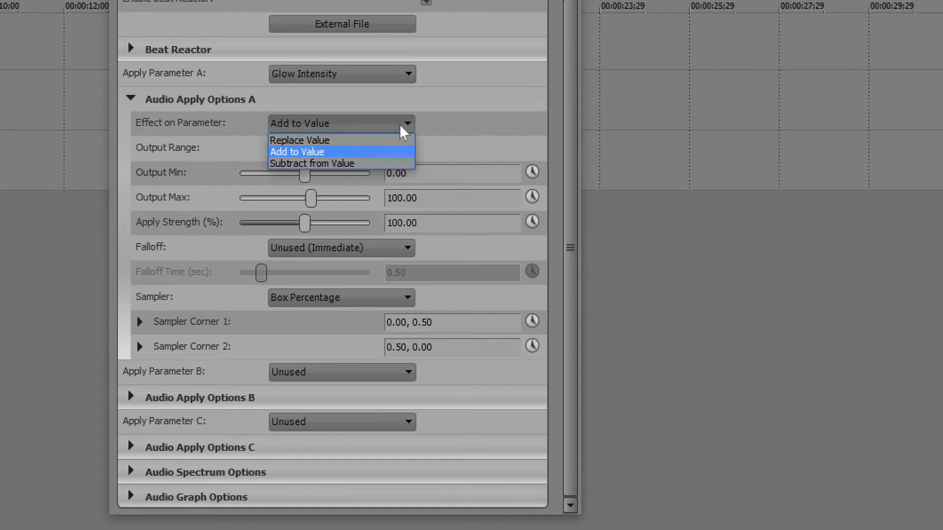
pyautogui.moveTo(418, 136)
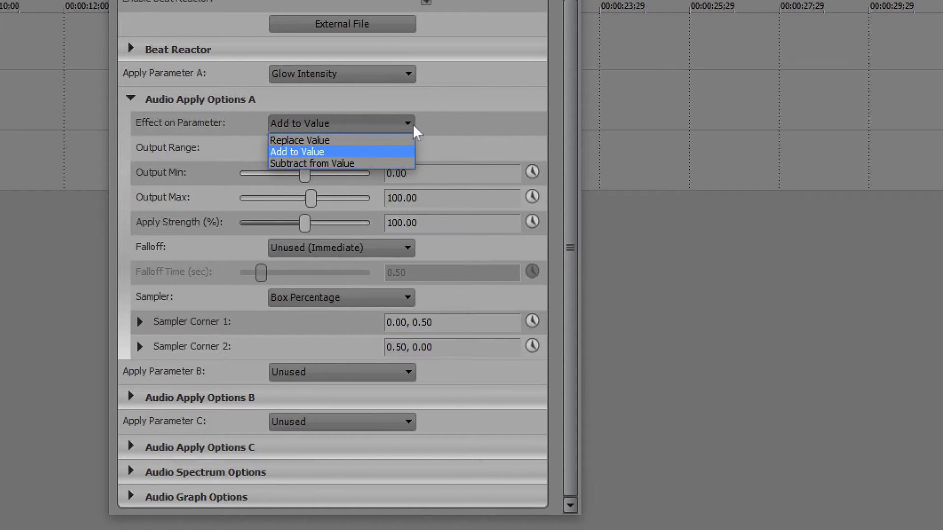
pyautogui.moveTo(444, 147)
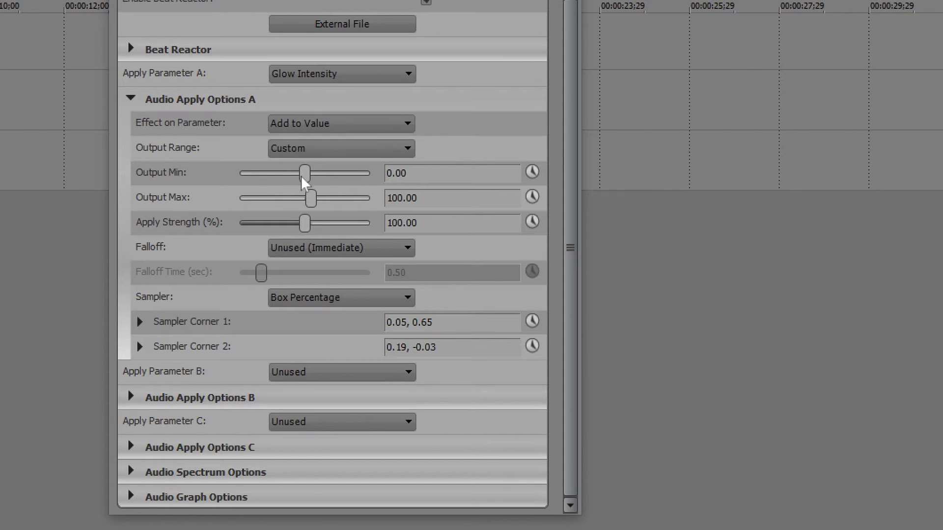
# - Set the beat response output min -646.26, max 319.73 and strength 117.01%
pyautogui.moveTo(305, 173); pyautogui.dragTo(264, 172)
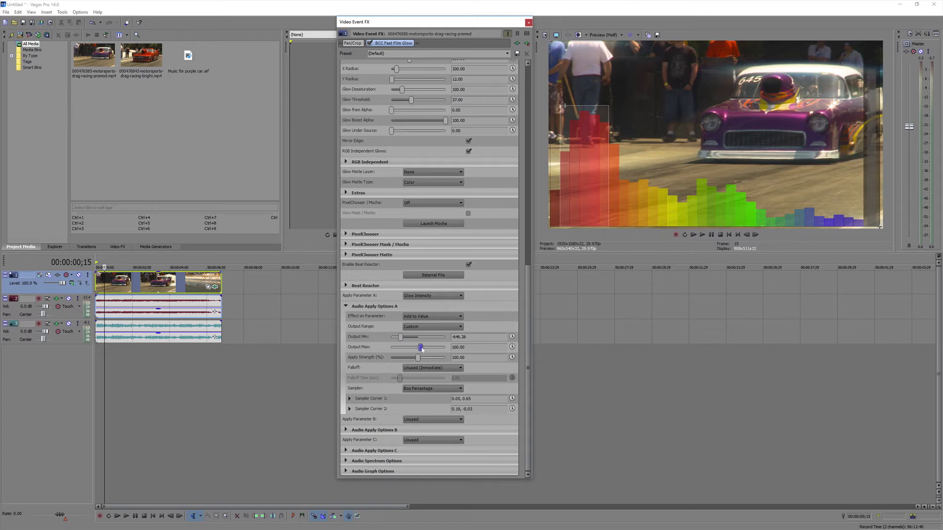
pyautogui.moveTo(421, 348); pyautogui.dragTo(426, 348)
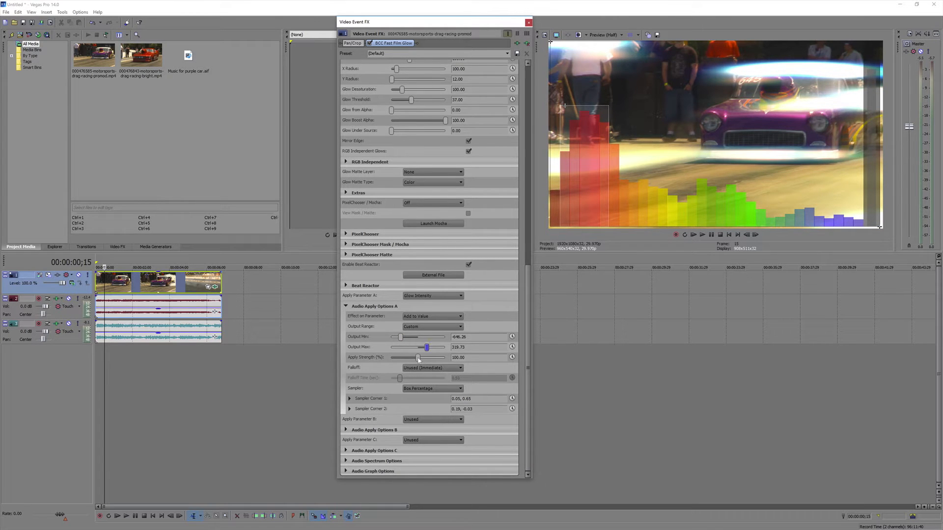
pyautogui.moveTo(418, 357); pyautogui.dragTo(424, 357)
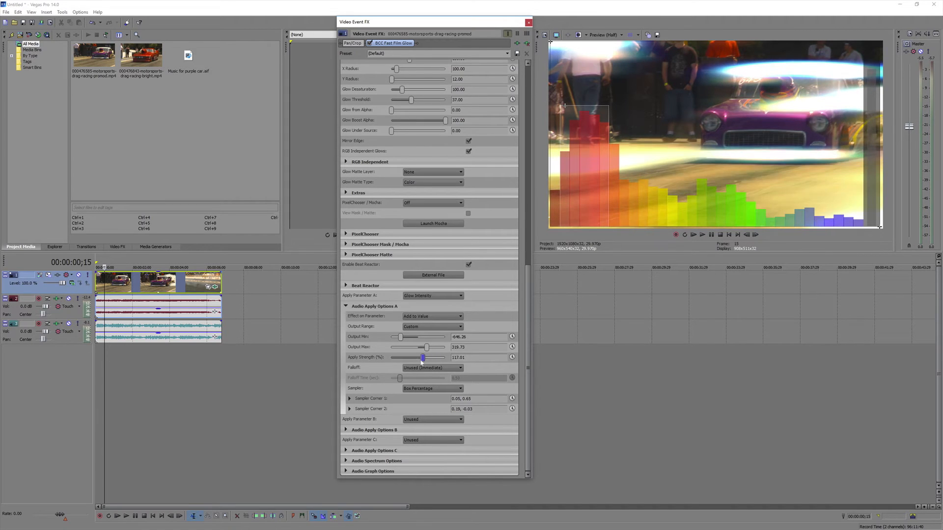
pyautogui.moveTo(424, 357); pyautogui.dragTo(418, 357)
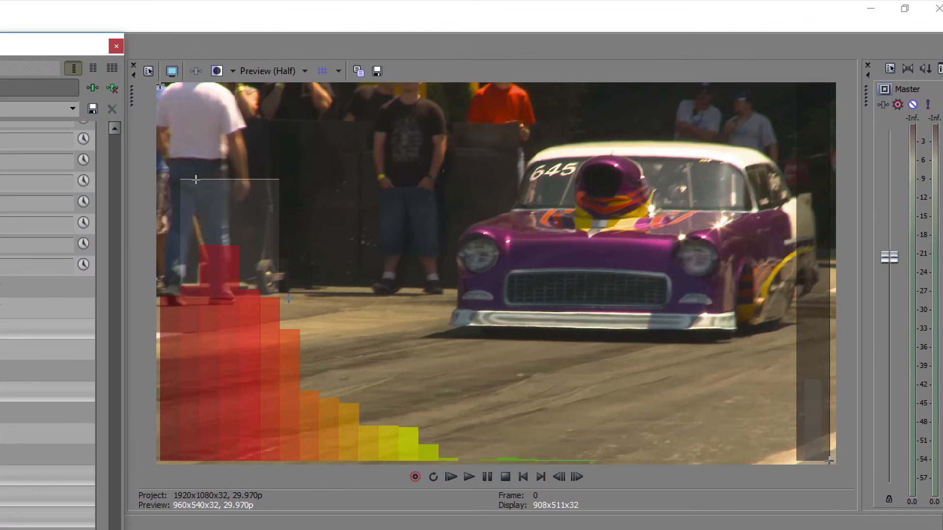
pyautogui.moveTo(287, 321)
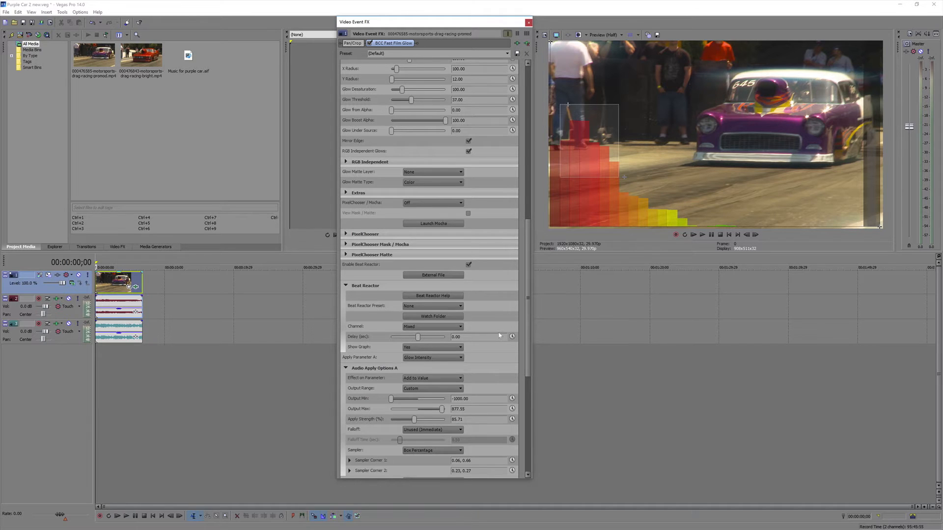
# - Bring up the Show Graph dropdown for the beat reactor's audio graph
pyautogui.click(433, 347)
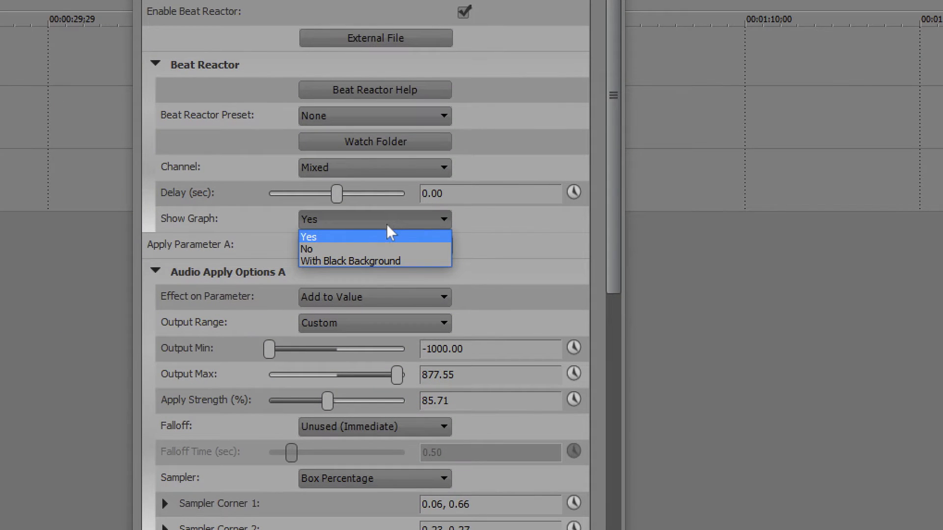
pyautogui.moveTo(395, 254)
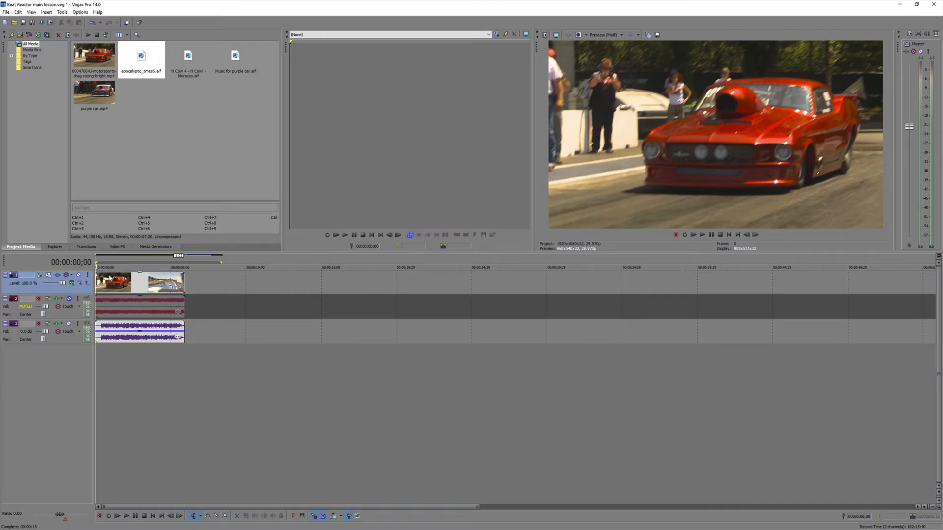
# - Apply BCC Fast Film Glow to the red-car clip and pick an external audio file for Beat Reactor
pyautogui.rightClick(113, 283)
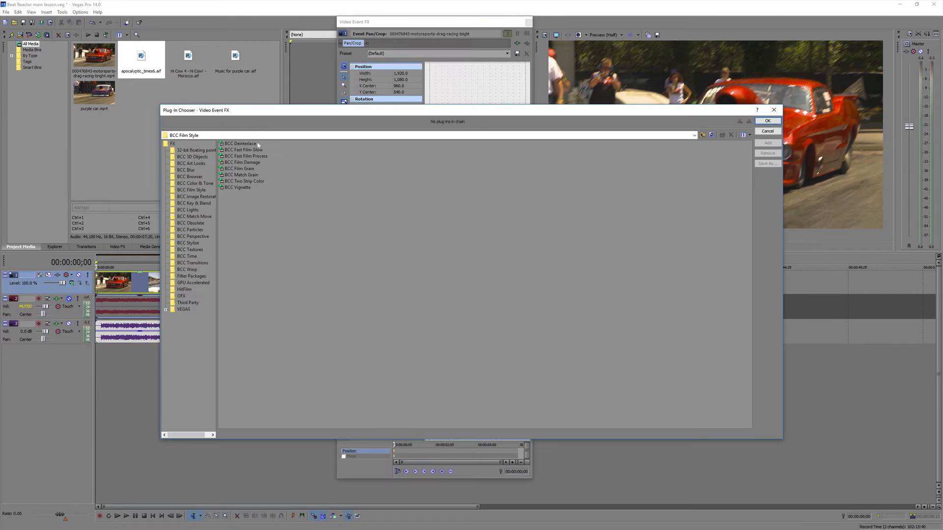
pyautogui.click(243, 150)
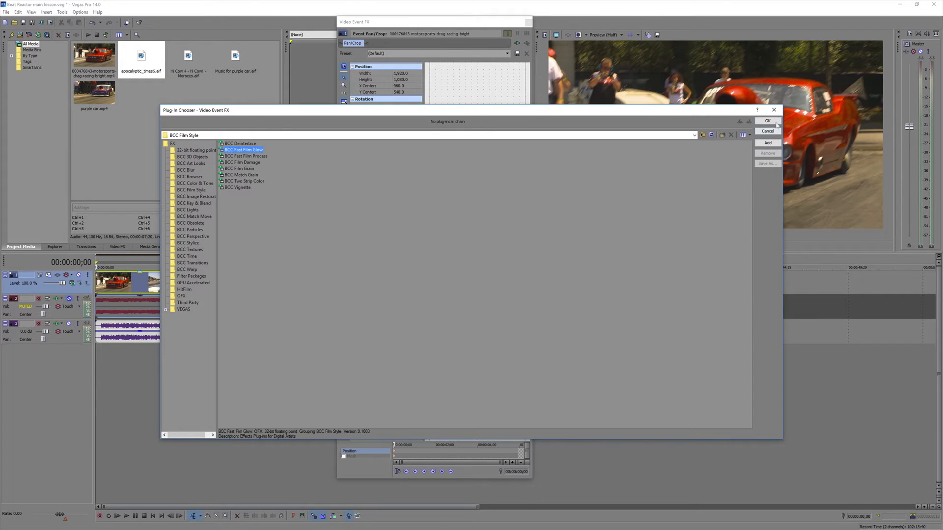
pyautogui.click(767, 121)
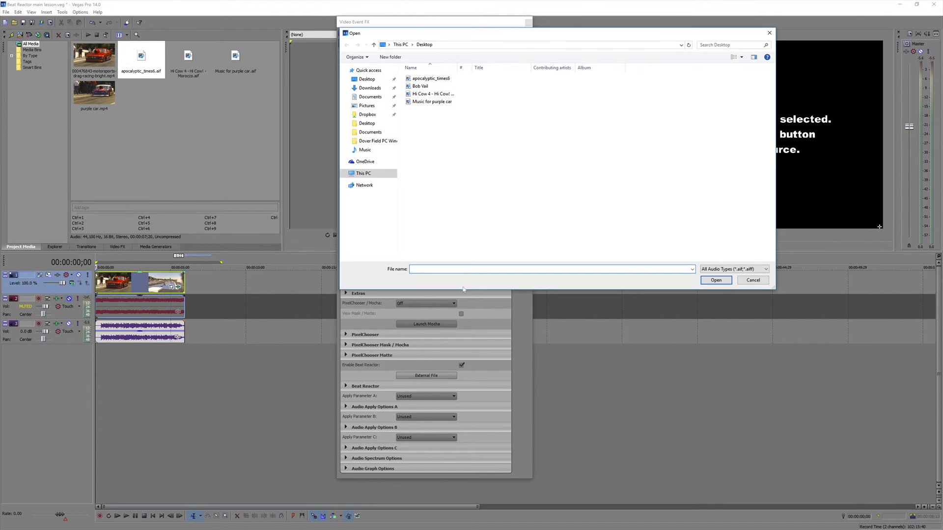
pyautogui.click(432, 78)
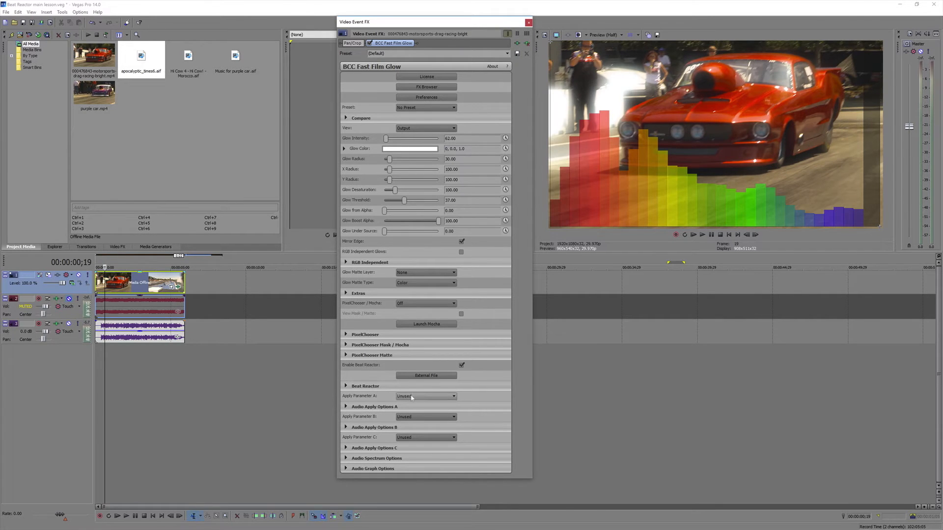
# - Drive Glow Intensity by the beat with max boost near 75, and threshold strength about 54%
pyautogui.click(425, 396)
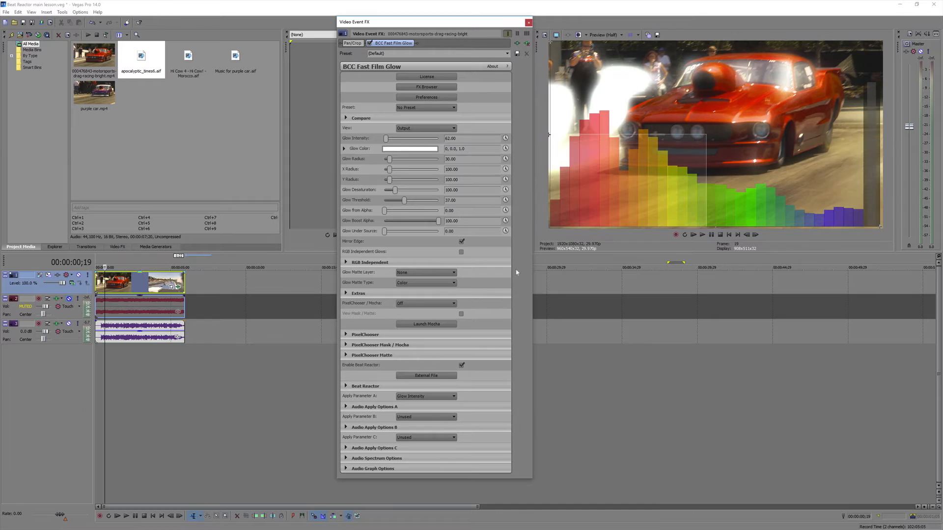
pyautogui.moveTo(549, 137)
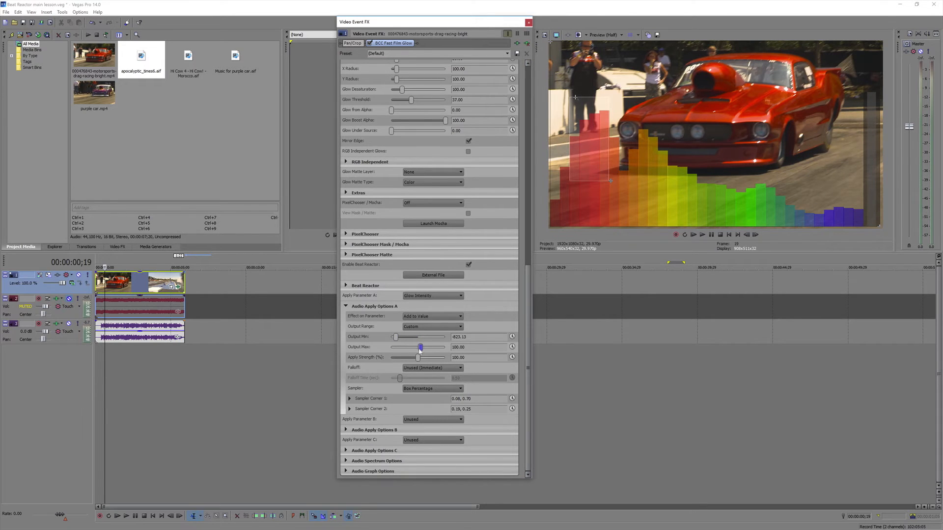
pyautogui.moveTo(439, 347); pyautogui.dragTo(420, 348)
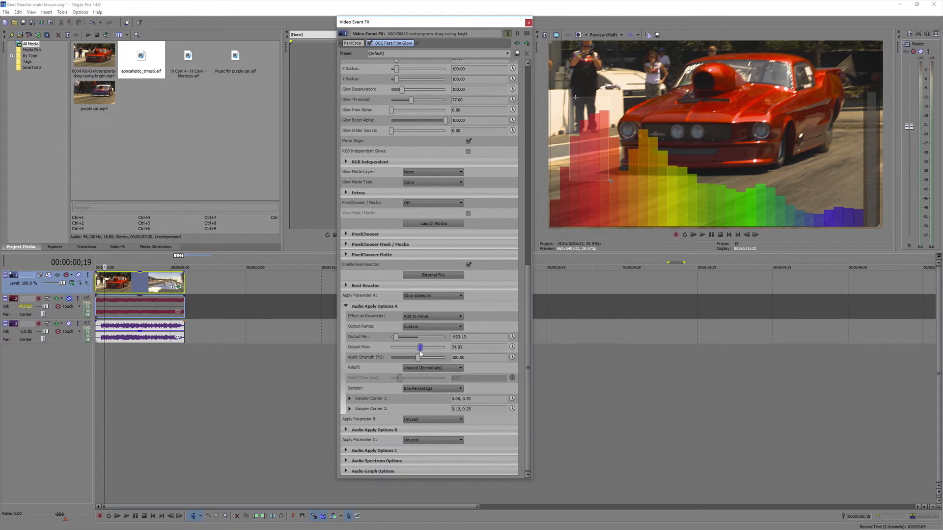
pyautogui.moveTo(442, 357); pyautogui.dragTo(411, 357)
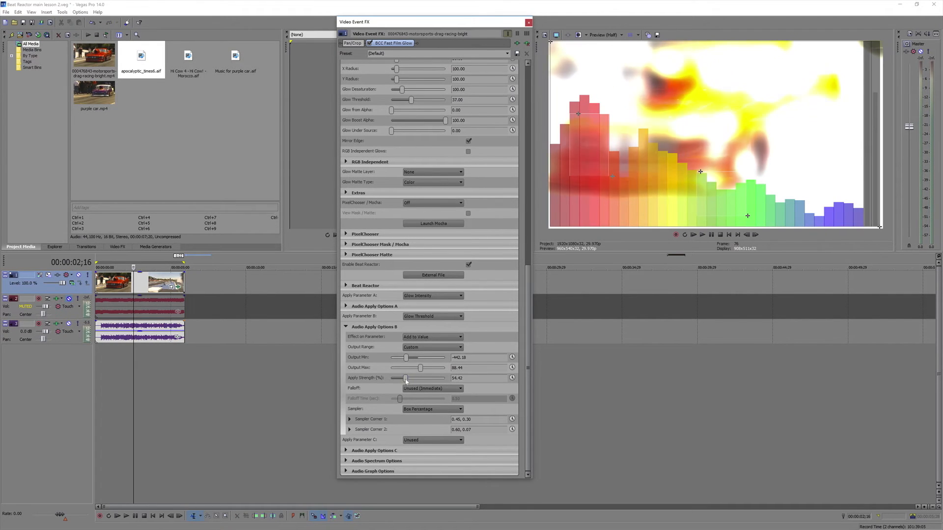
pyautogui.moveTo(406, 378); pyautogui.dragTo(403, 378)
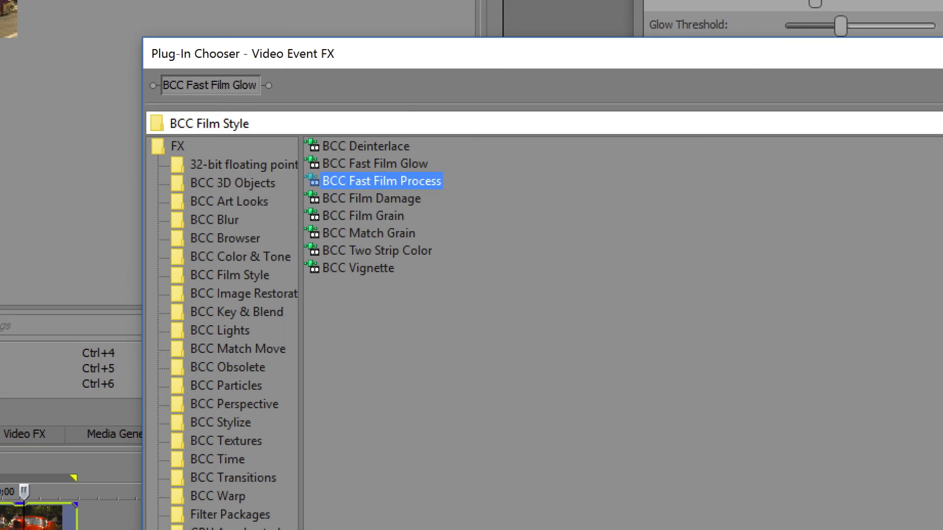
# - Add BCC Fast Film Process to the clip with the Light Misting preset
pyautogui.doubleClick(381, 180)
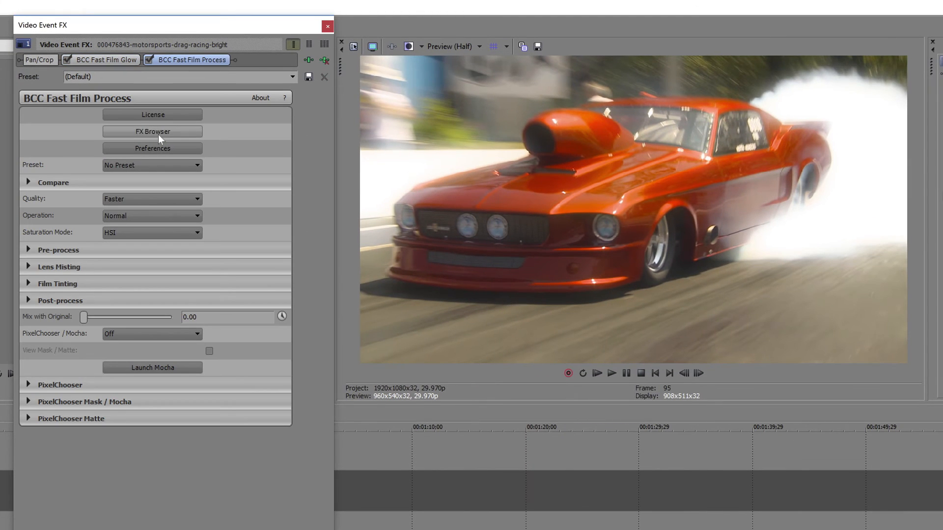
pyautogui.click(153, 131)
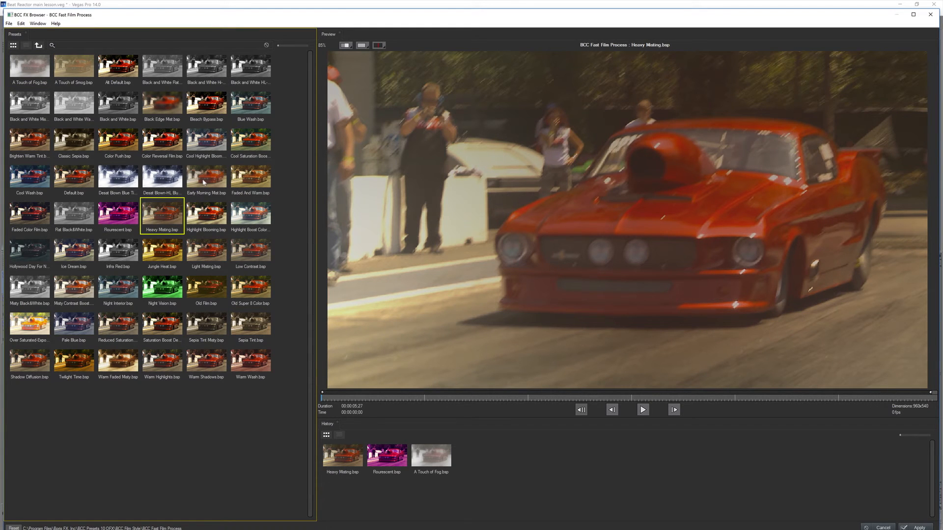
pyautogui.click(206, 251)
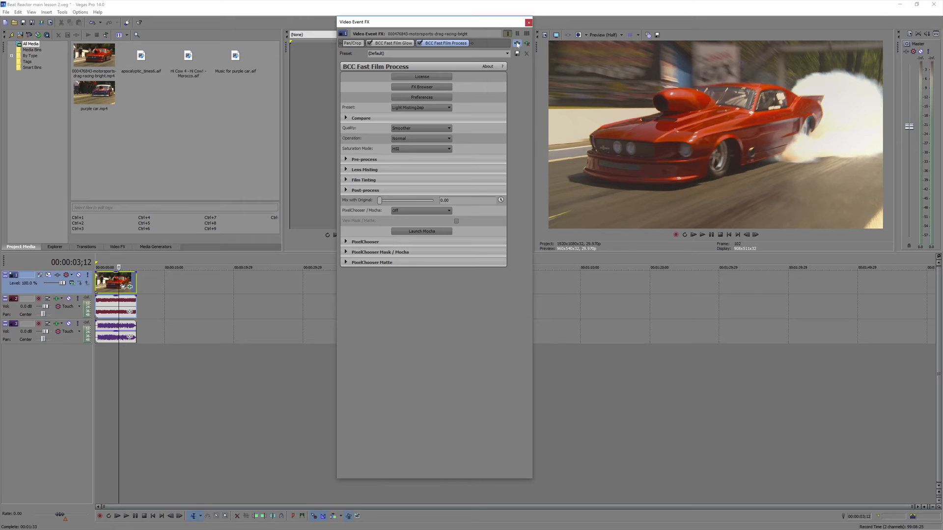
# - Add BCC Vignette to the clip and reduce its Stretch
pyautogui.click(517, 43)
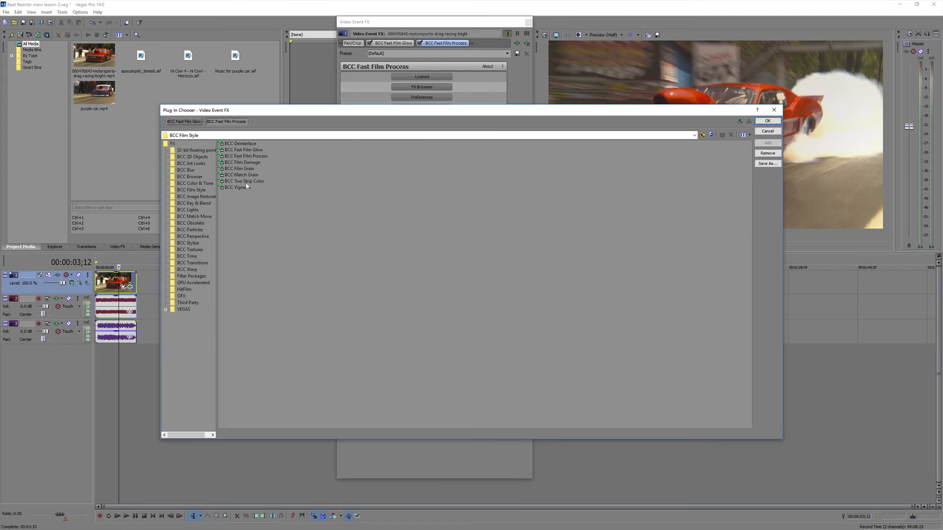
pyautogui.click(768, 120)
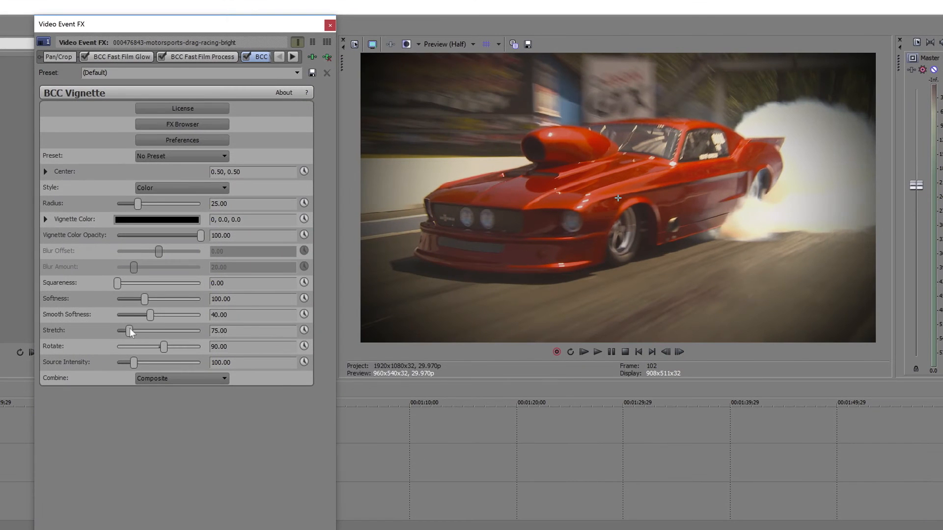
pyautogui.moveTo(202, 235); pyautogui.dragTo(183, 236)
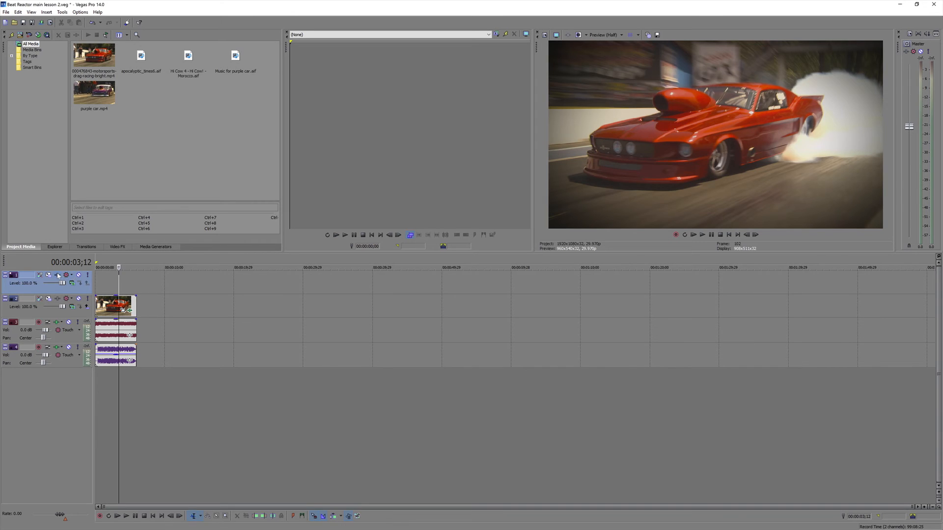
# - Add BCC Magic Sharp through Track 1's Track FX
pyautogui.click(58, 275)
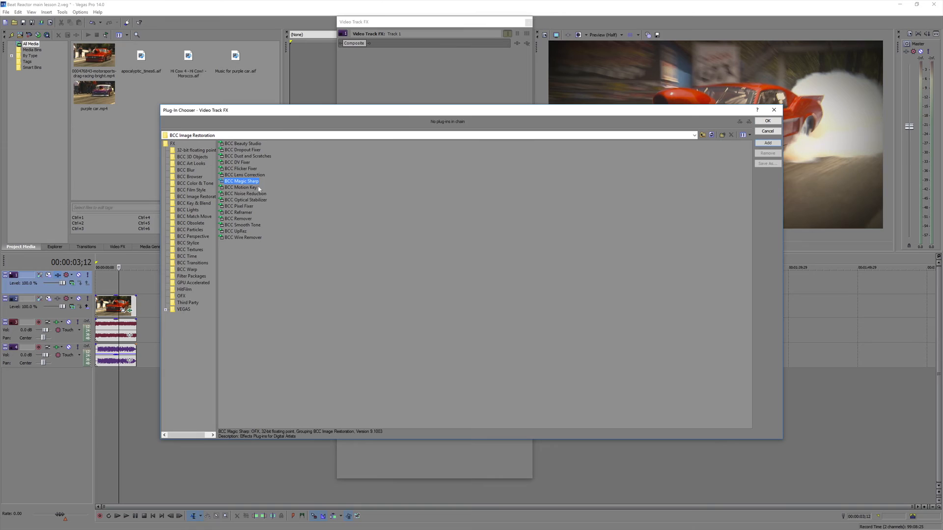
pyautogui.click(768, 130)
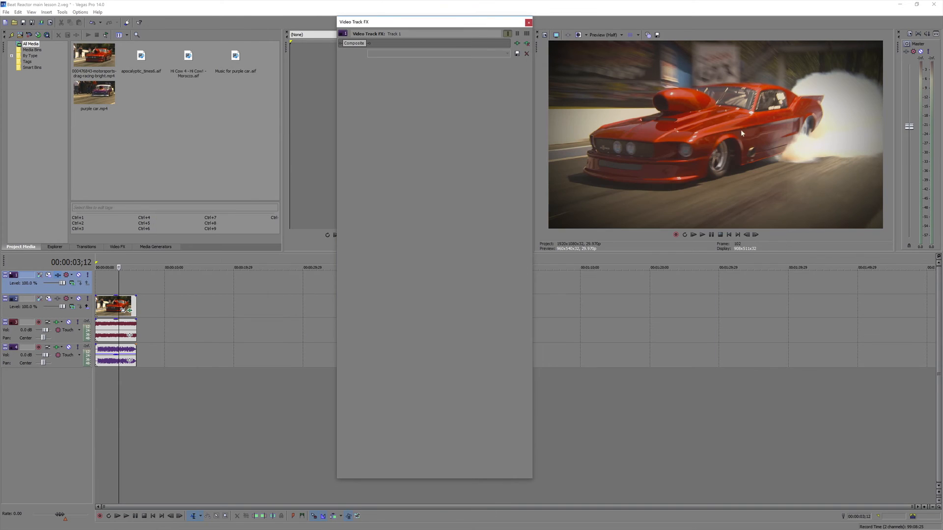